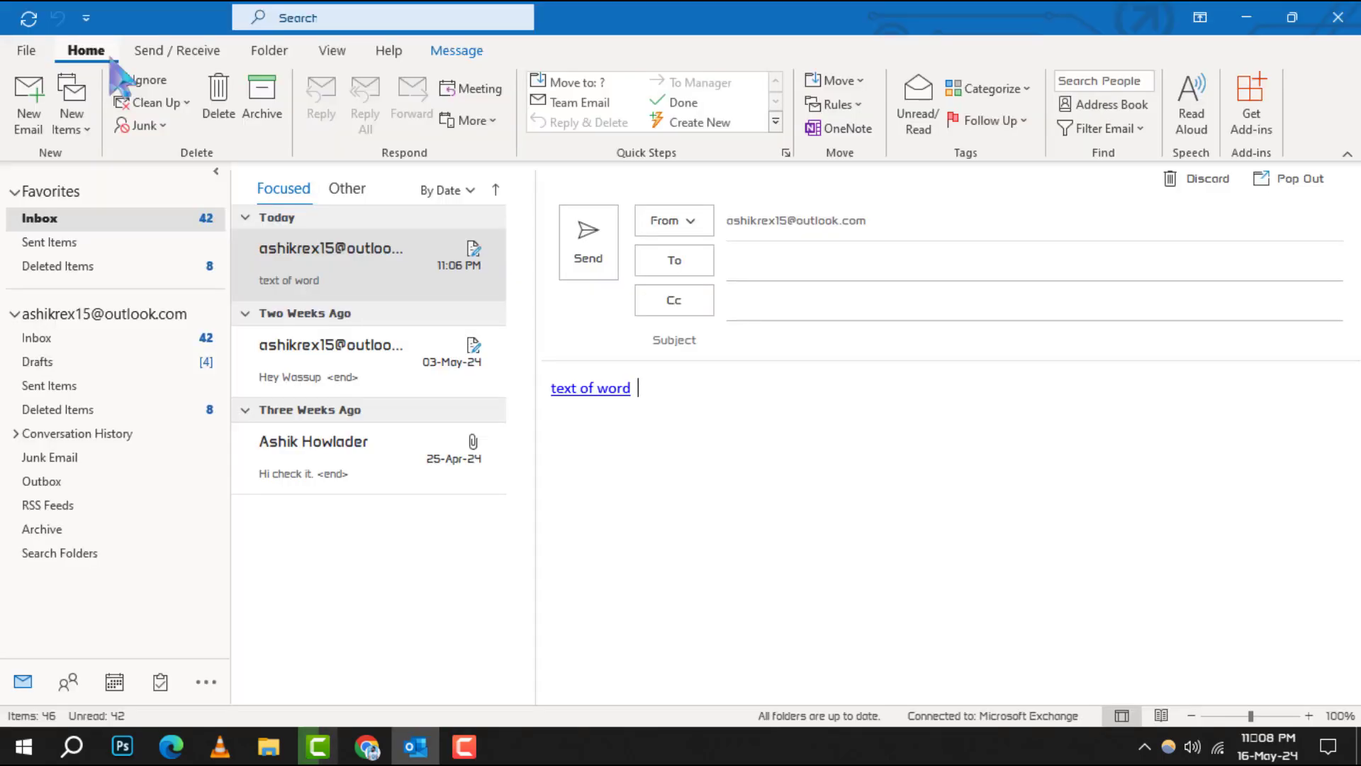
mouse_move(433, 704)
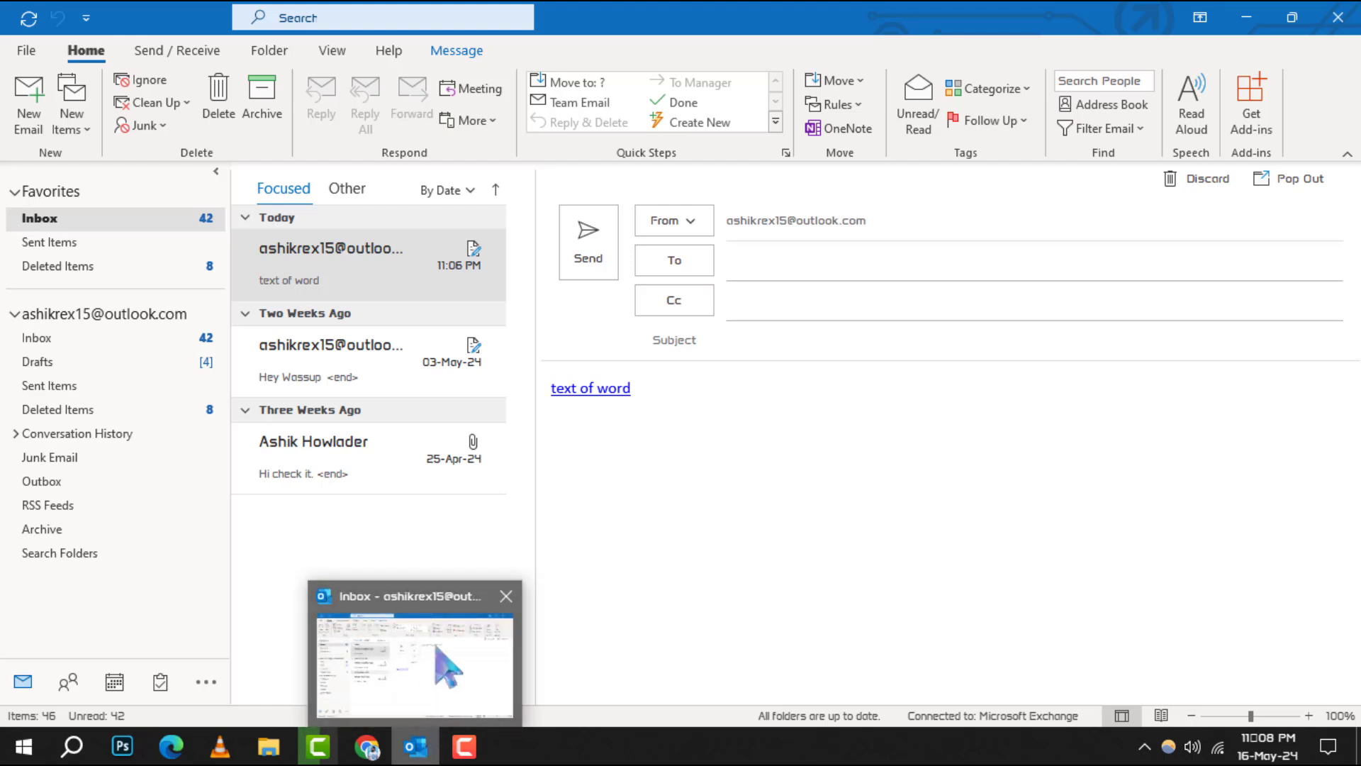
Step: Address a new message to a recent contact, subject 'how to zoom out on outlook', and move into the body
left_click(364, 260)
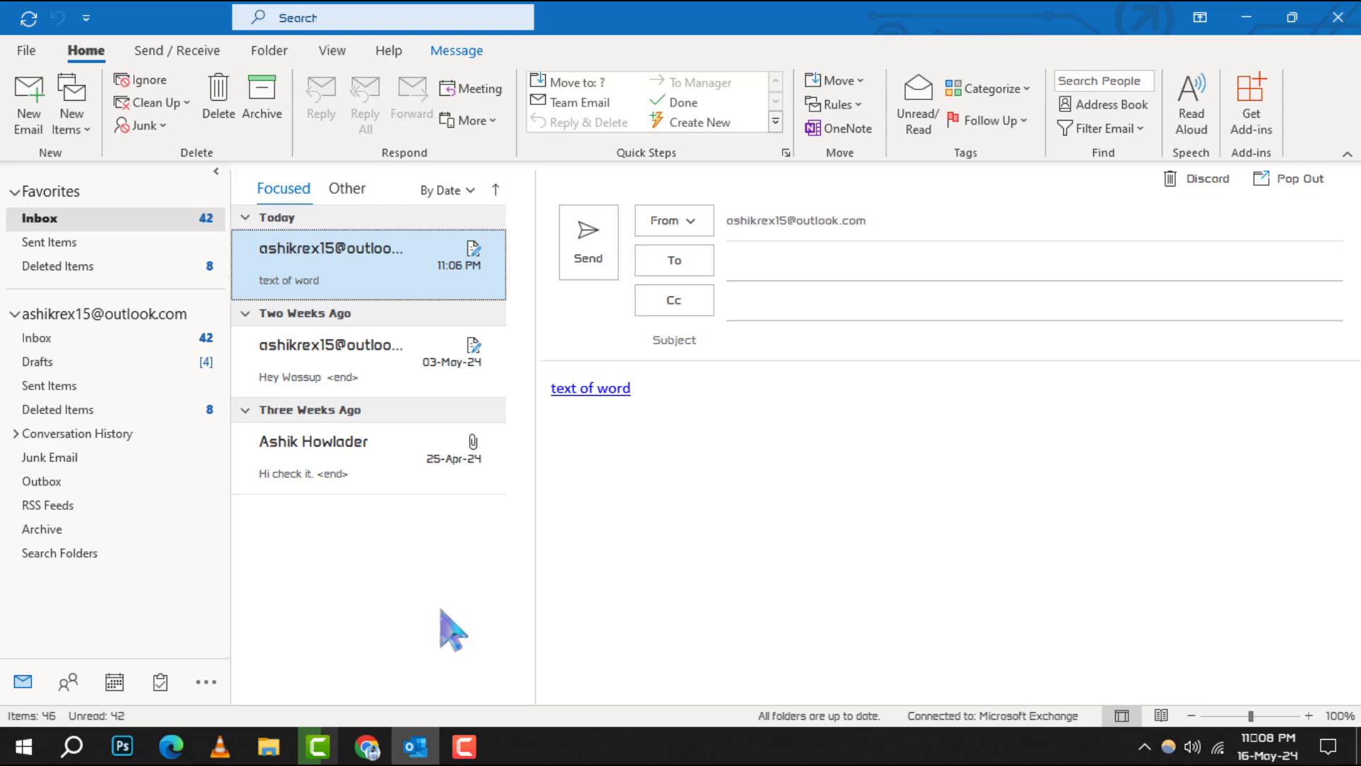
mouse_move(29, 104)
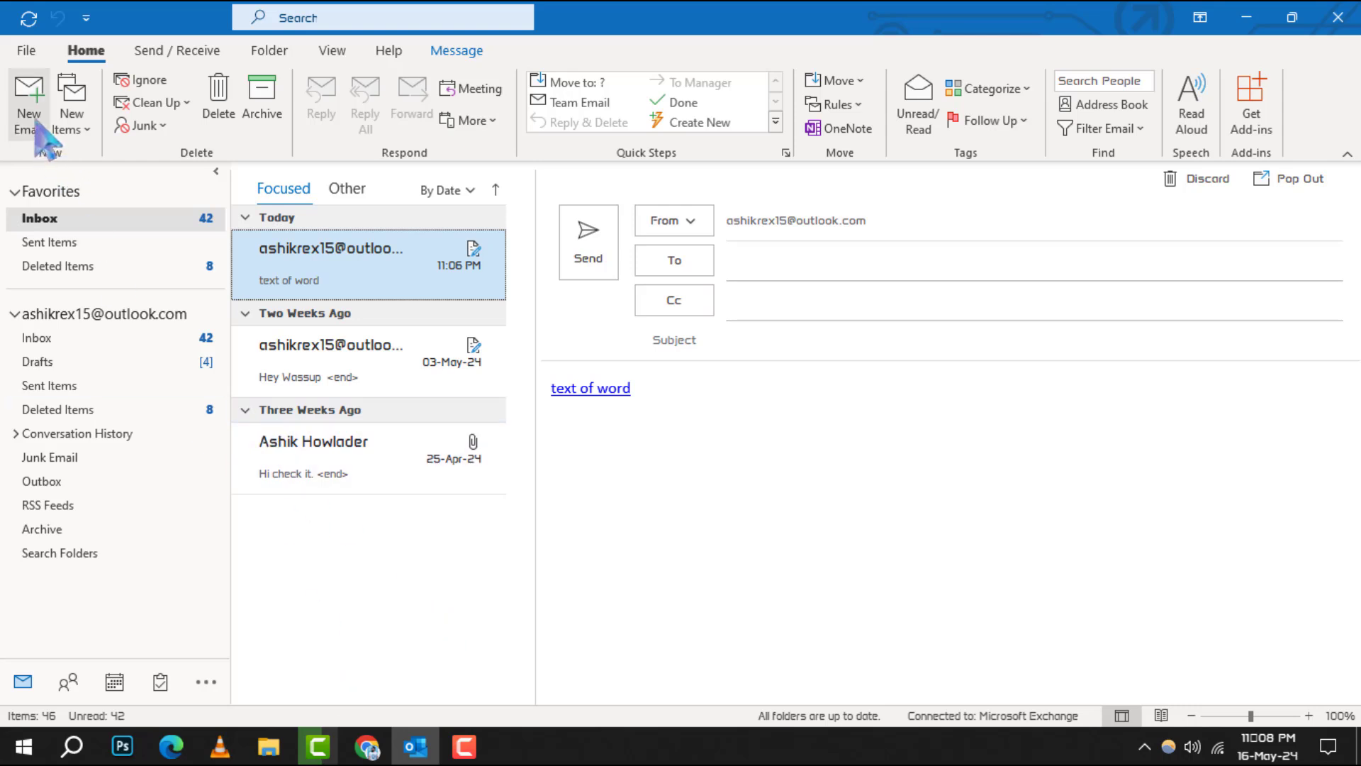
left_click(29, 96)
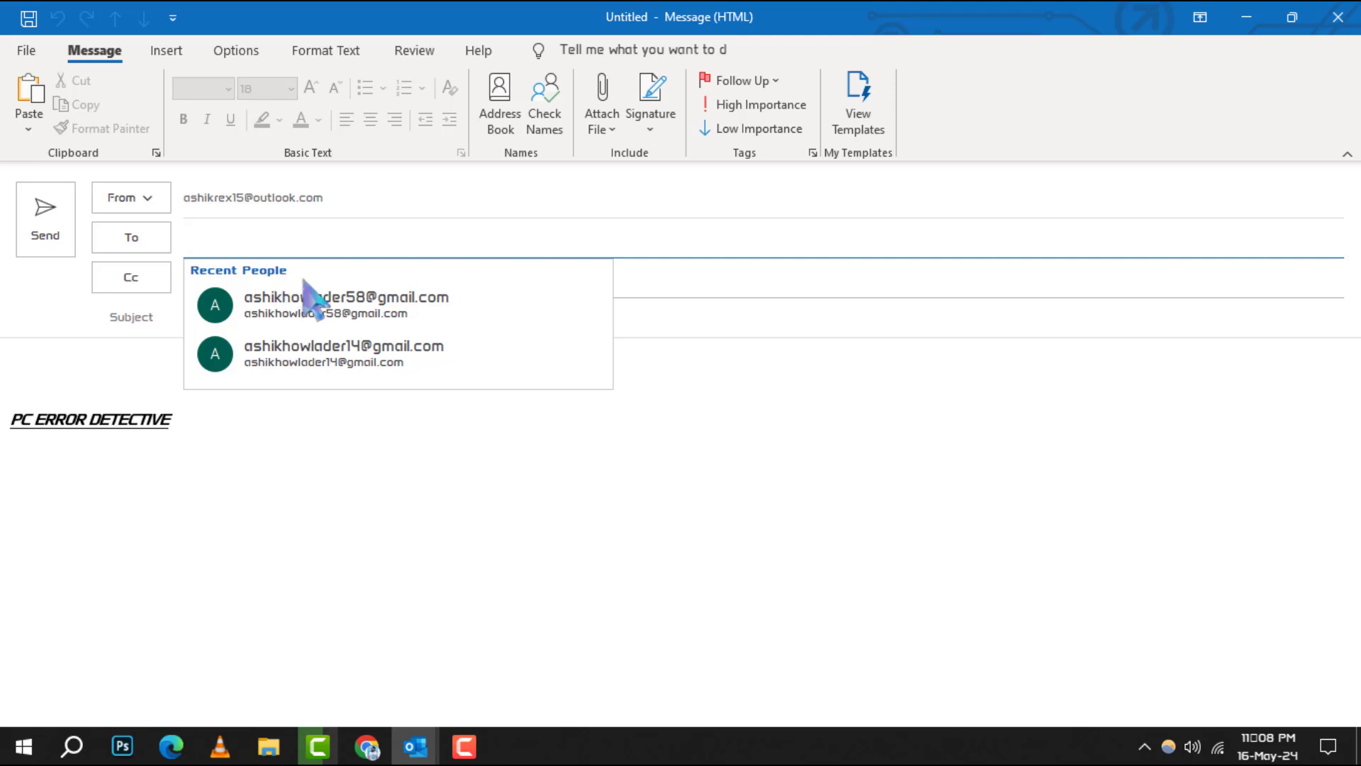
left_click(344, 297)
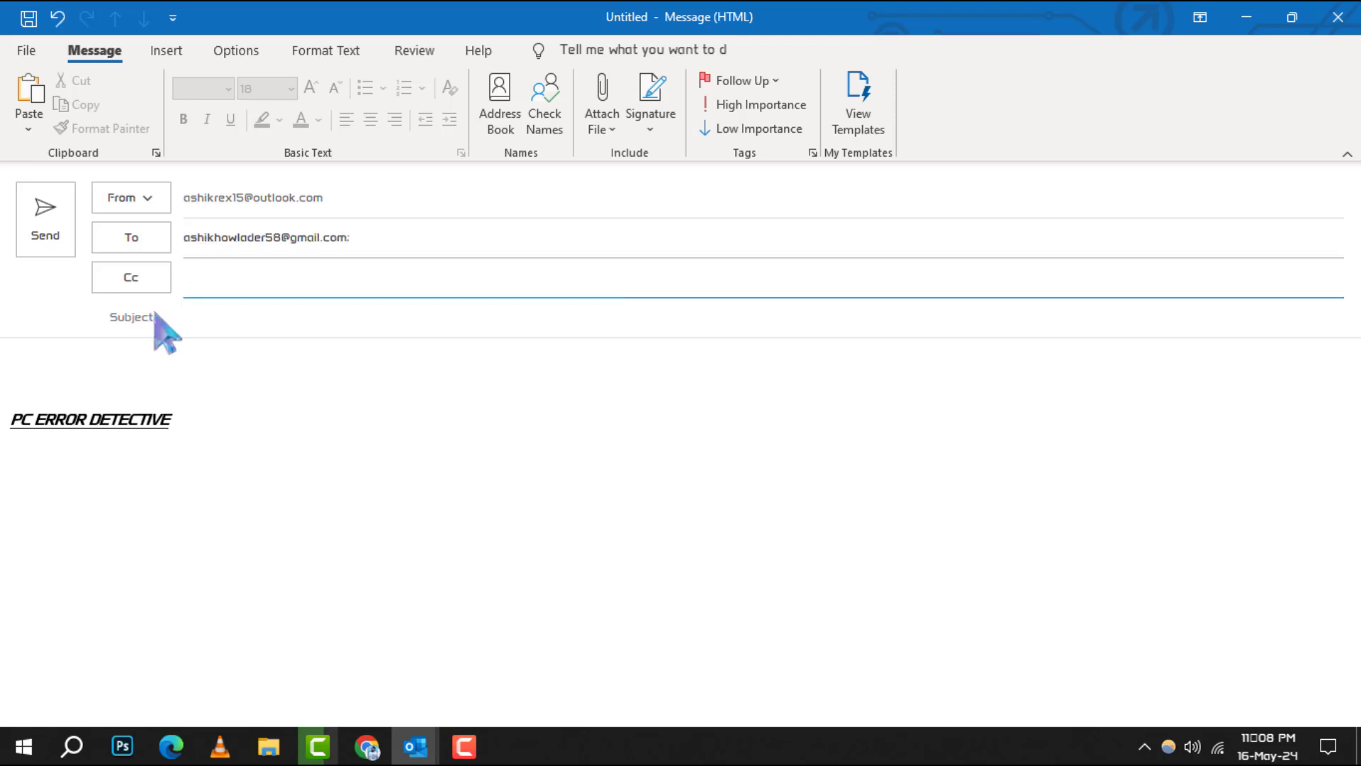
type("how to zoom out on outlook")
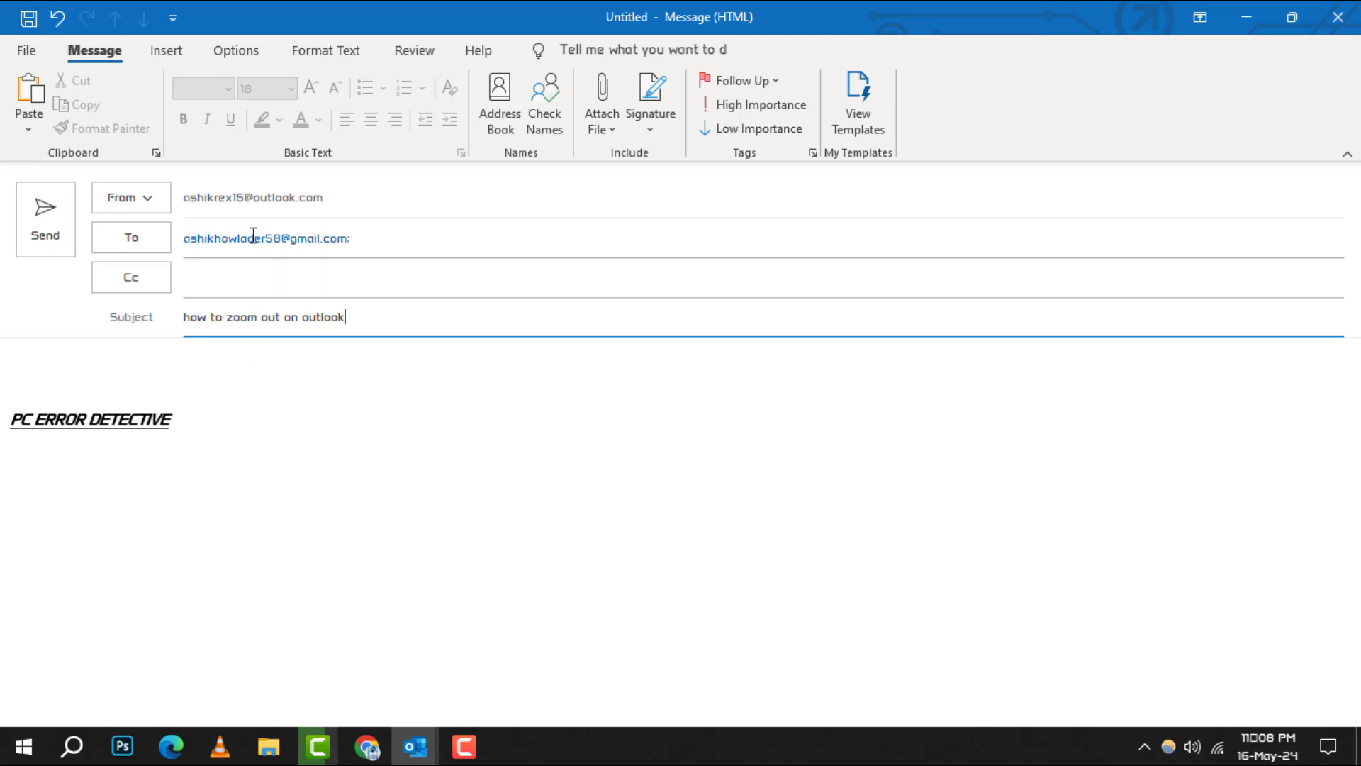
left_click(261, 276)
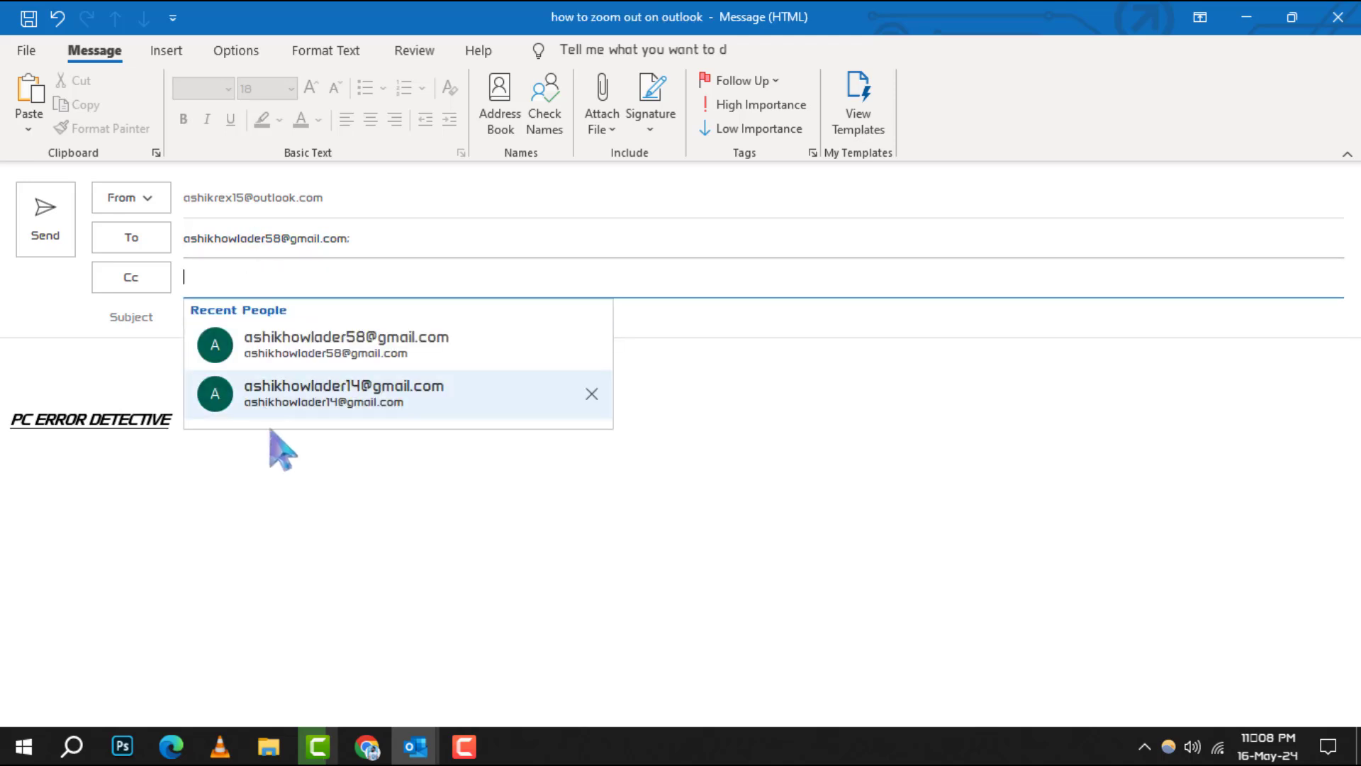
left_click(343, 386)
type("HI.")
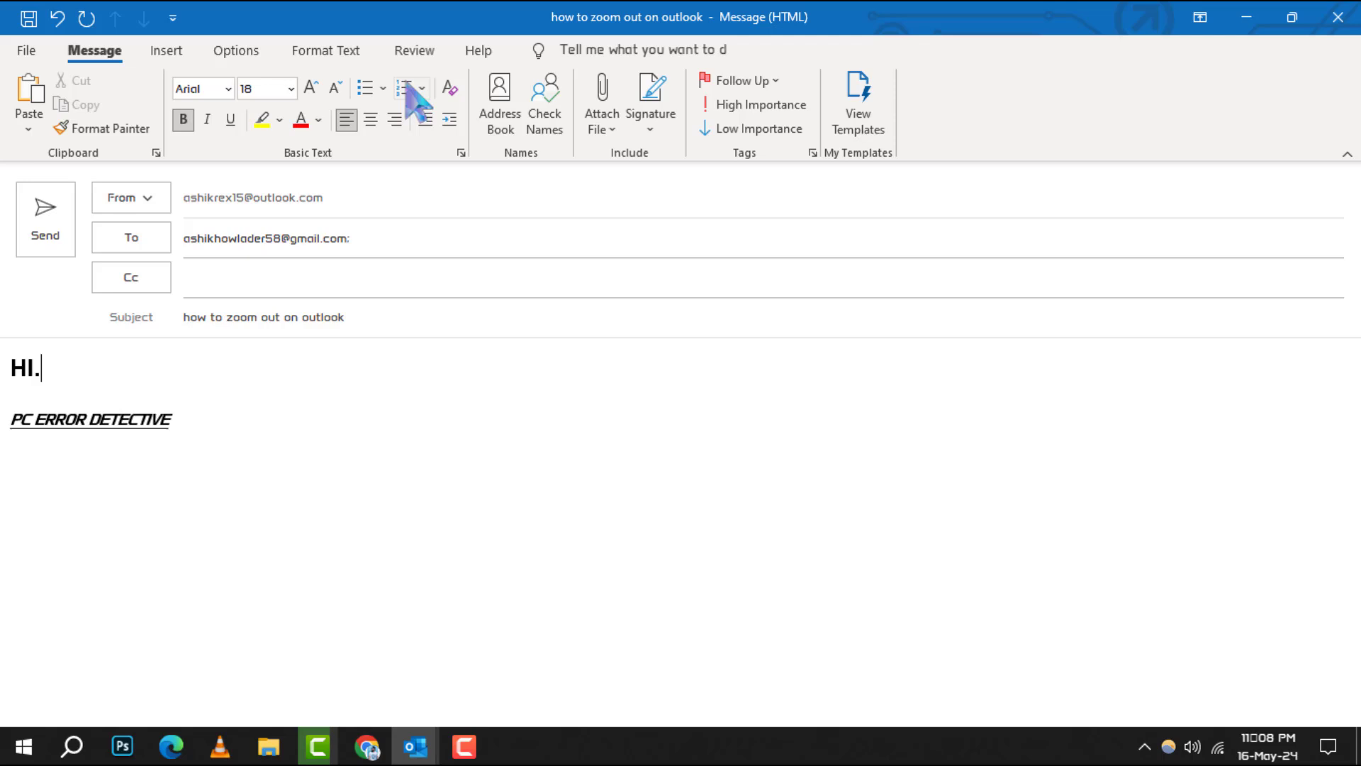
Step: Show the Format Text ribbon for the draft message
left_click(325, 49)
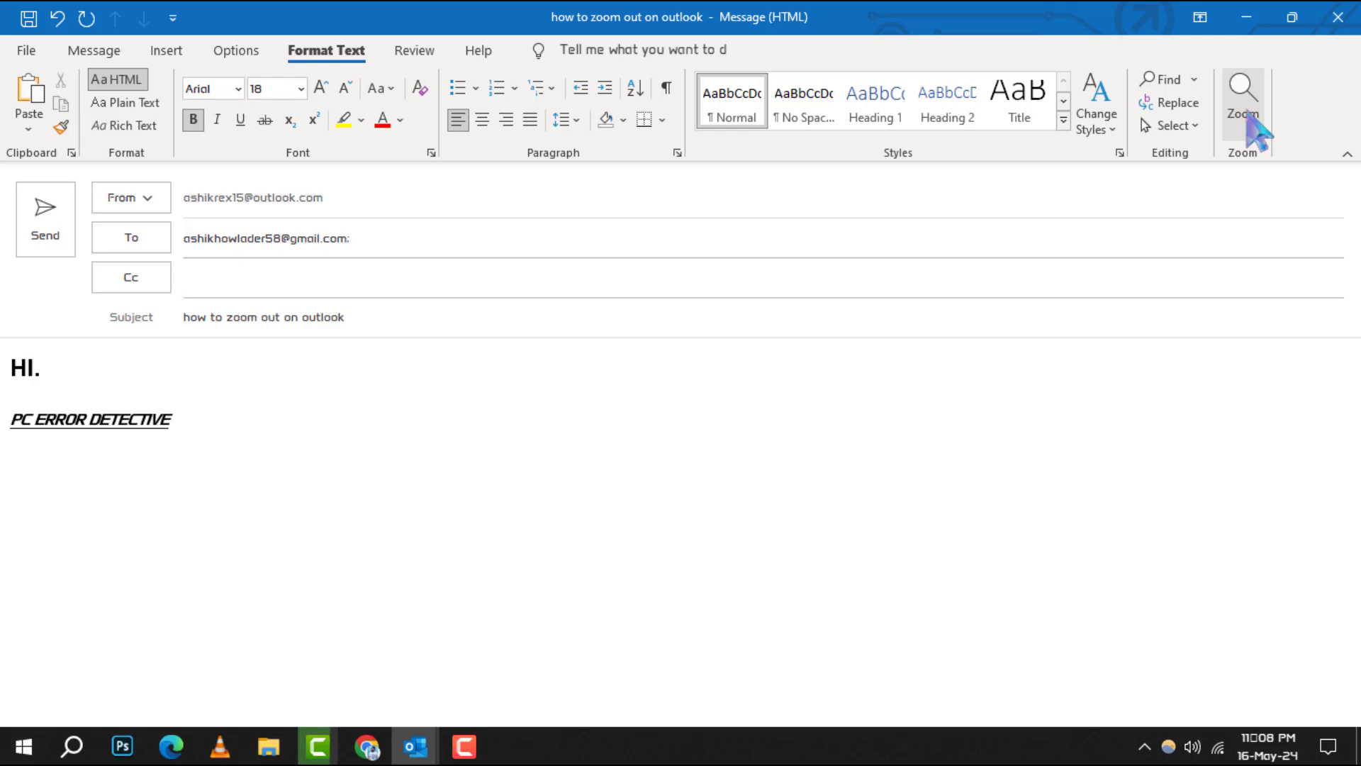
Step: Raise the compose zoom to 150% via Zoom While Composing, then to 200%
left_click(1242, 100)
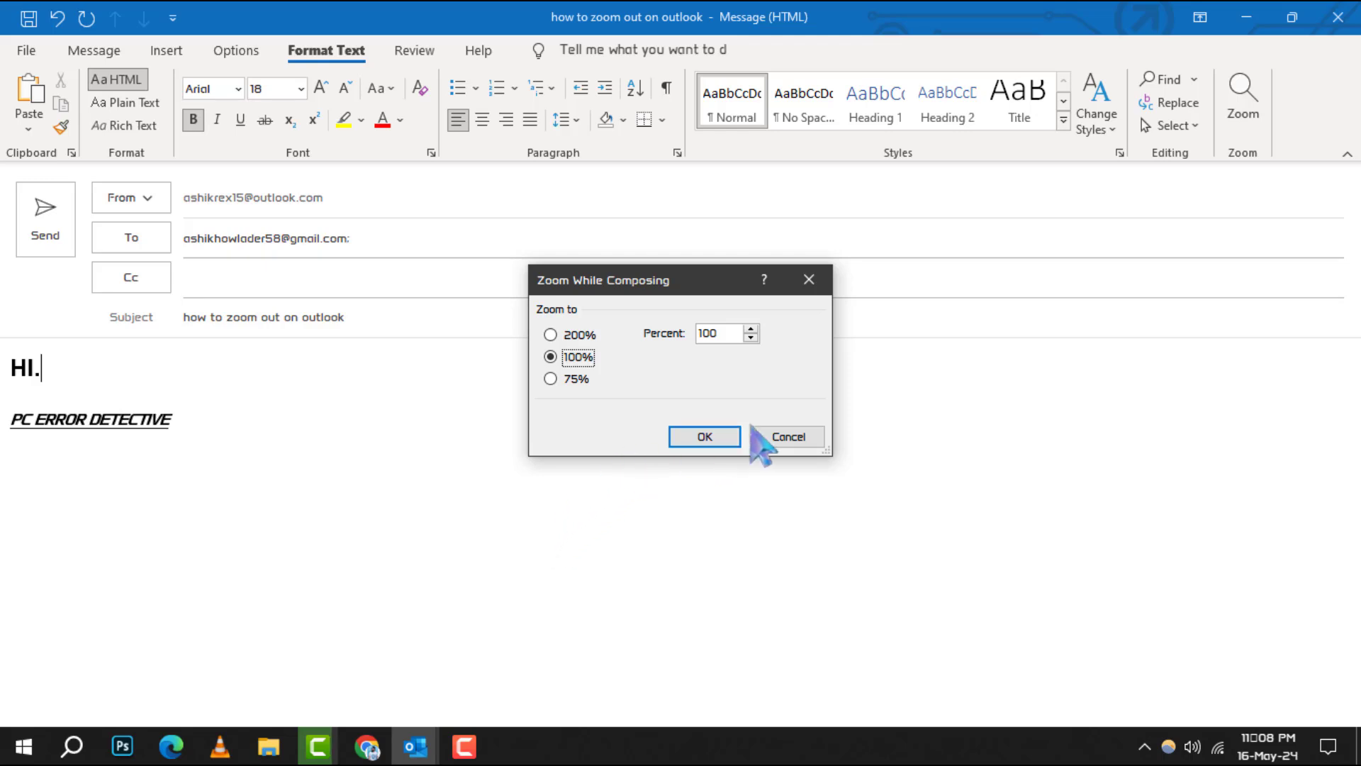
mouse_move(652, 360)
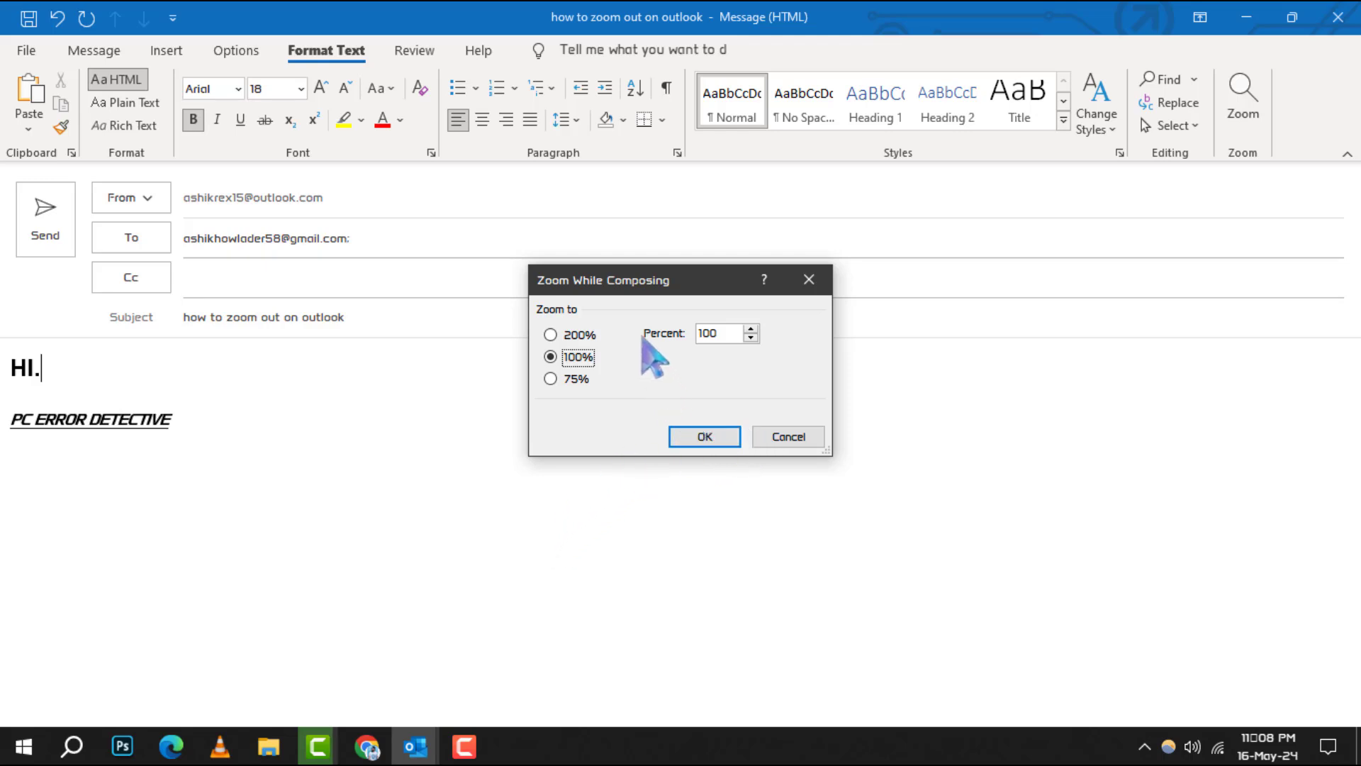
mouse_move(764, 356)
type("1")
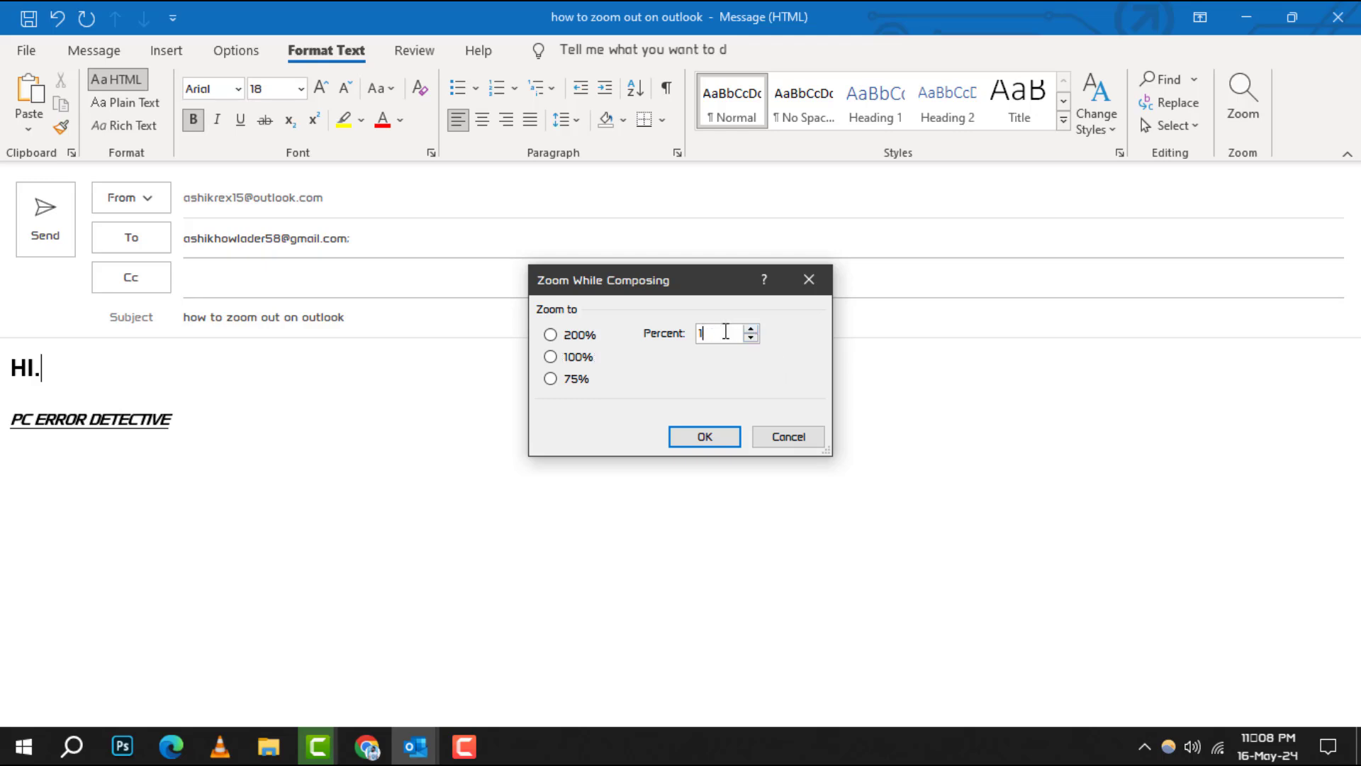
type("50")
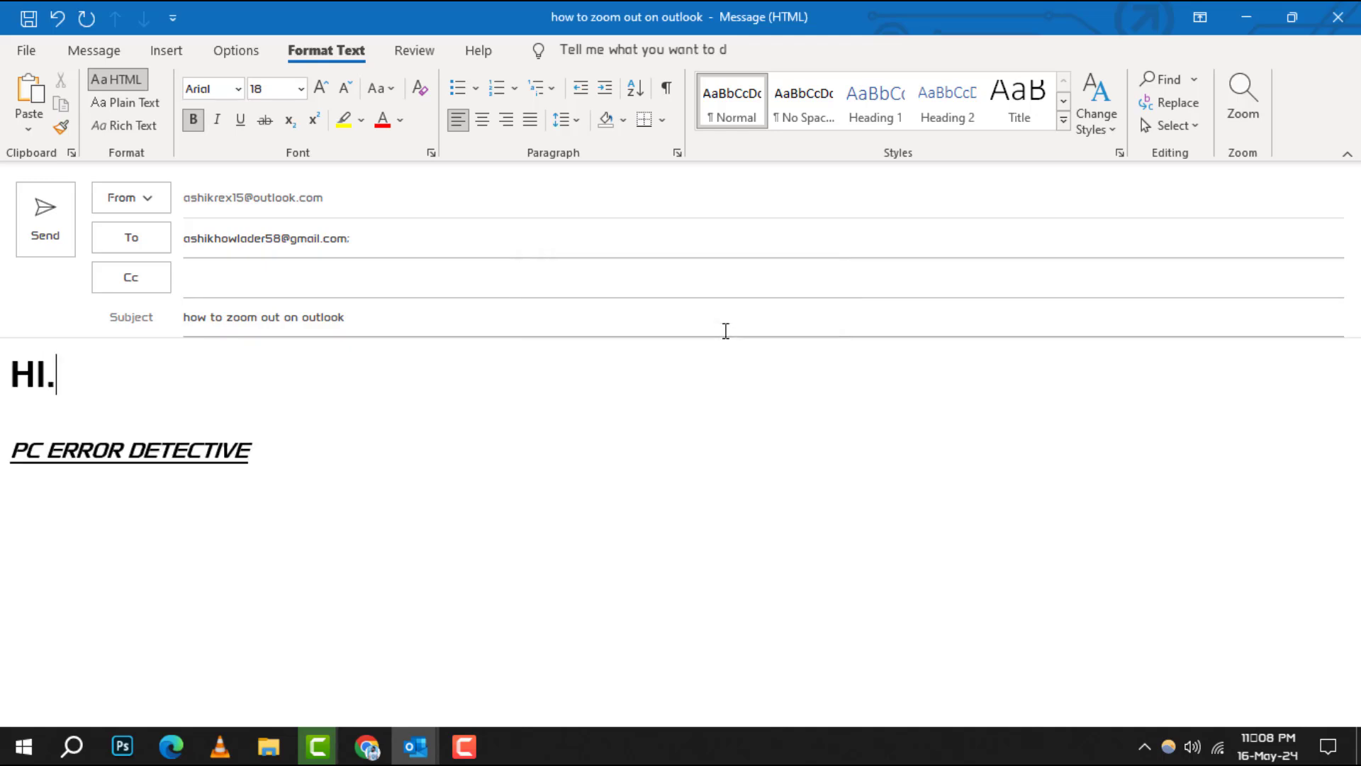
left_click(1241, 100)
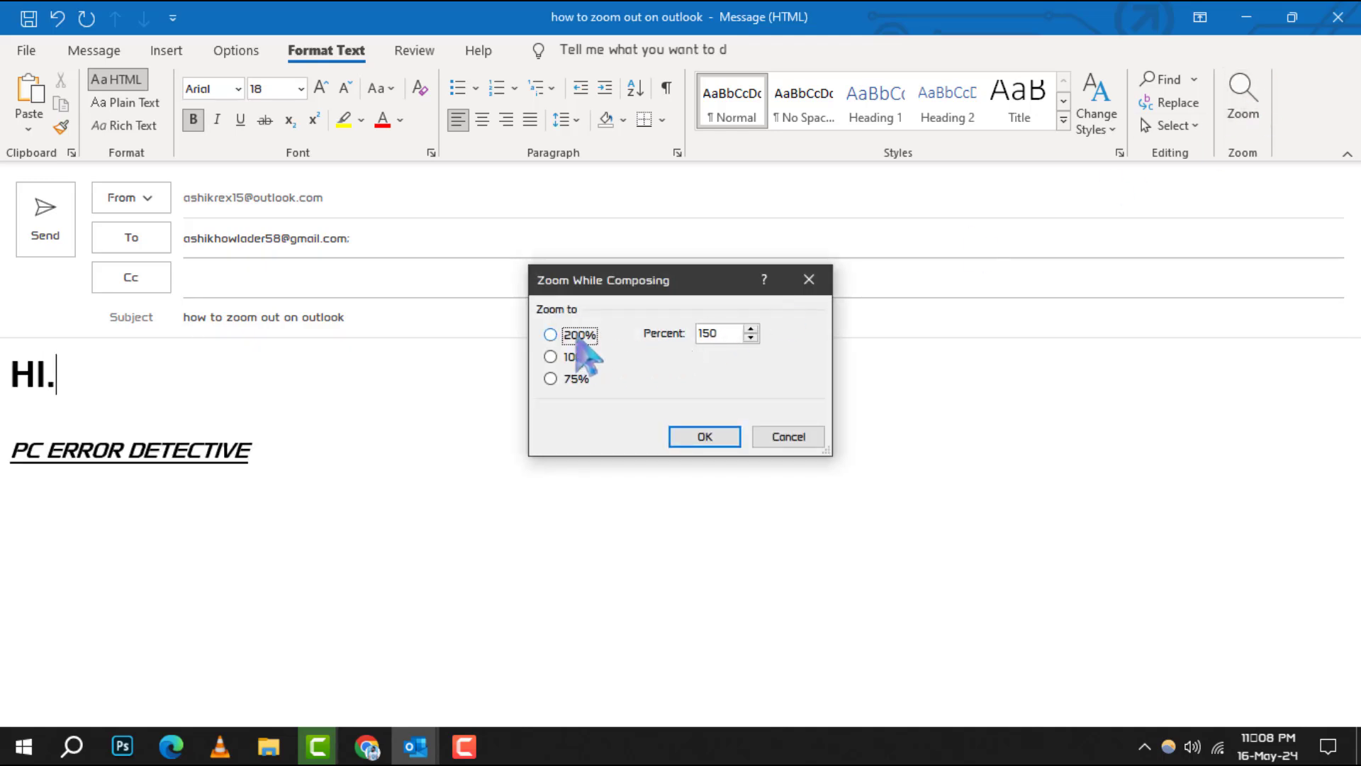
left_click(703, 436)
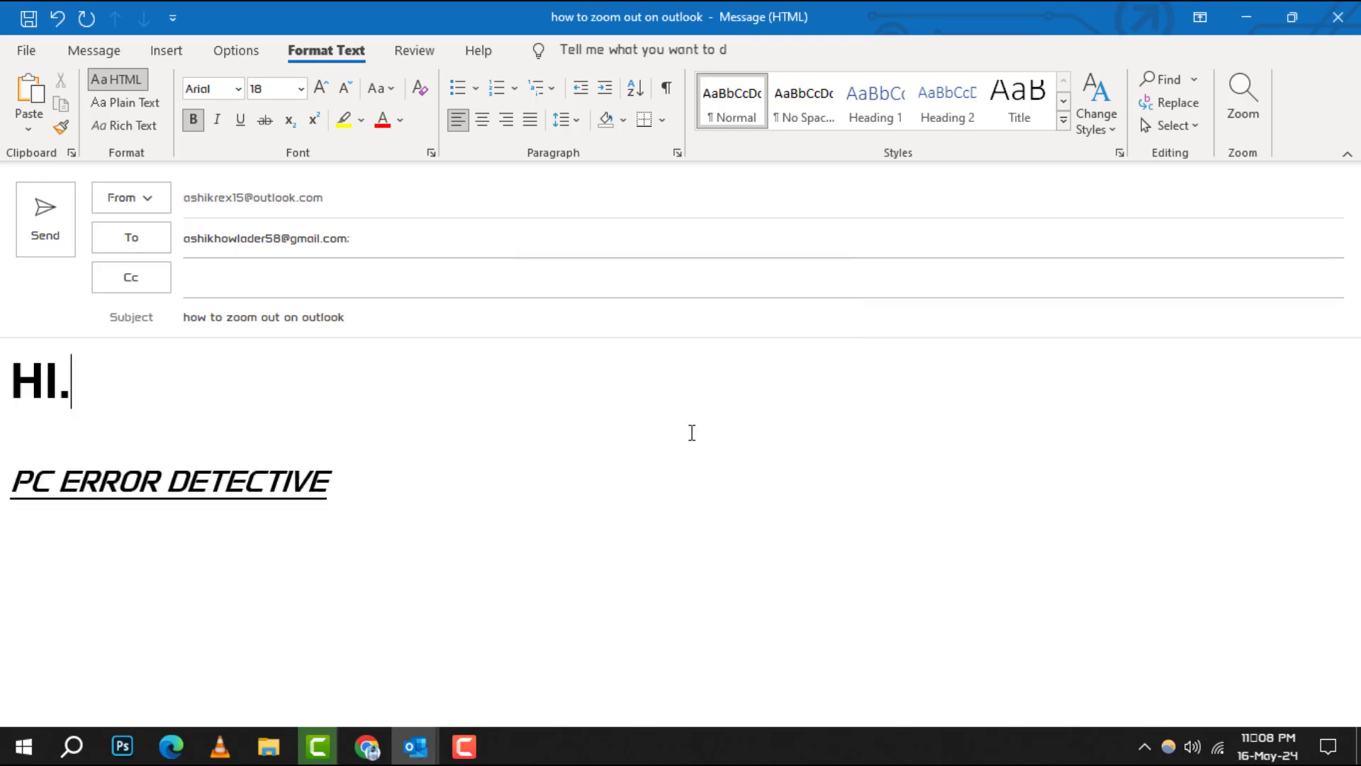